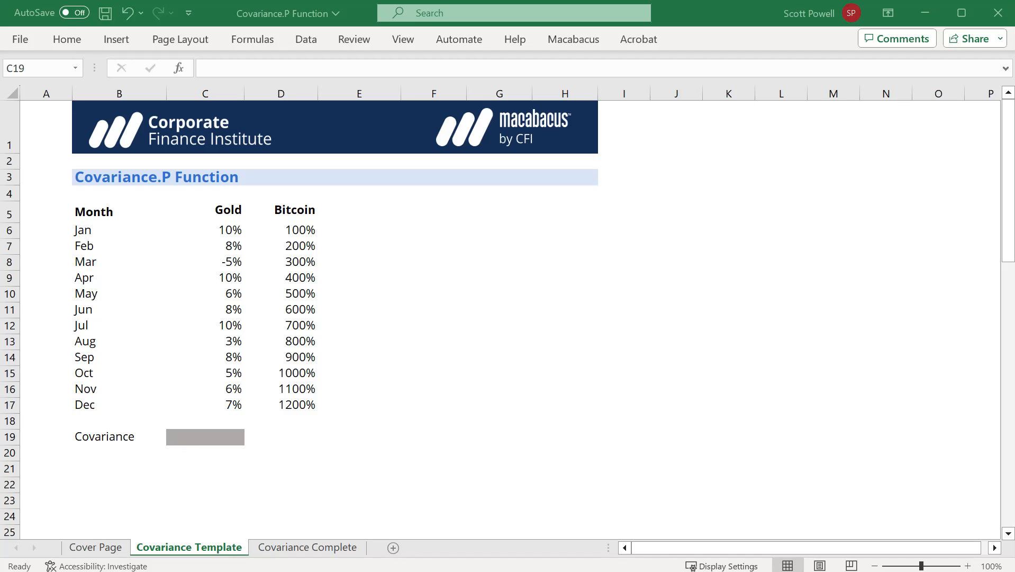
Begin a formula with an equals sign in the Covariance result cell C19.
left_click(205, 437)
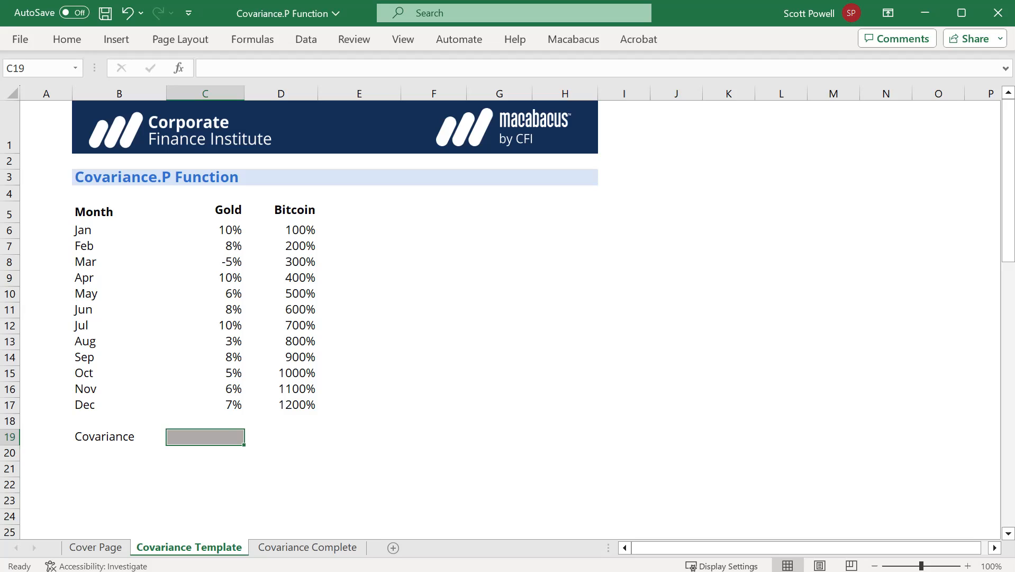
type("=")
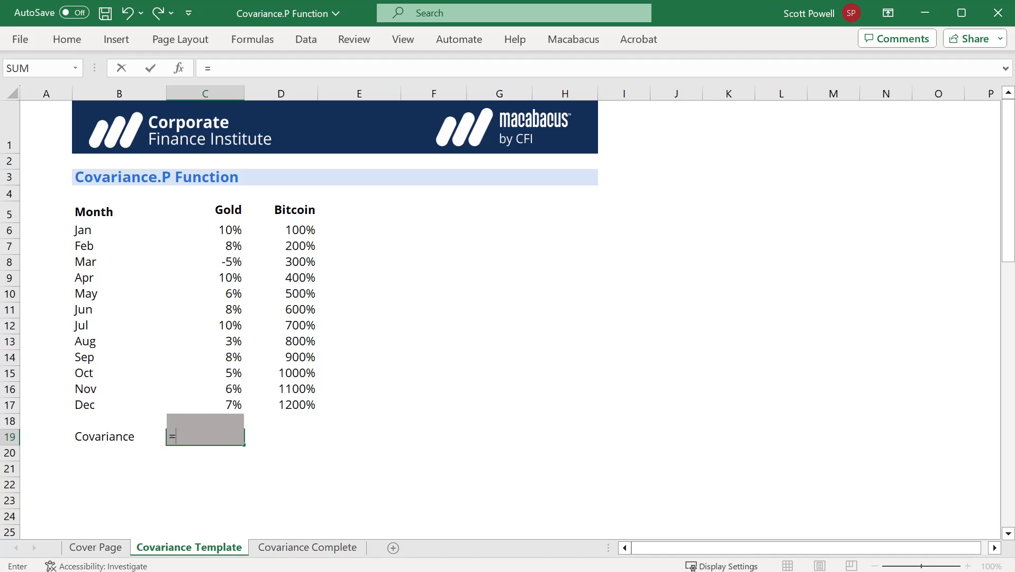
Enter COVARIANCE.P( in C19 and pick C17 as the start of the Gold returns.
type("covar")
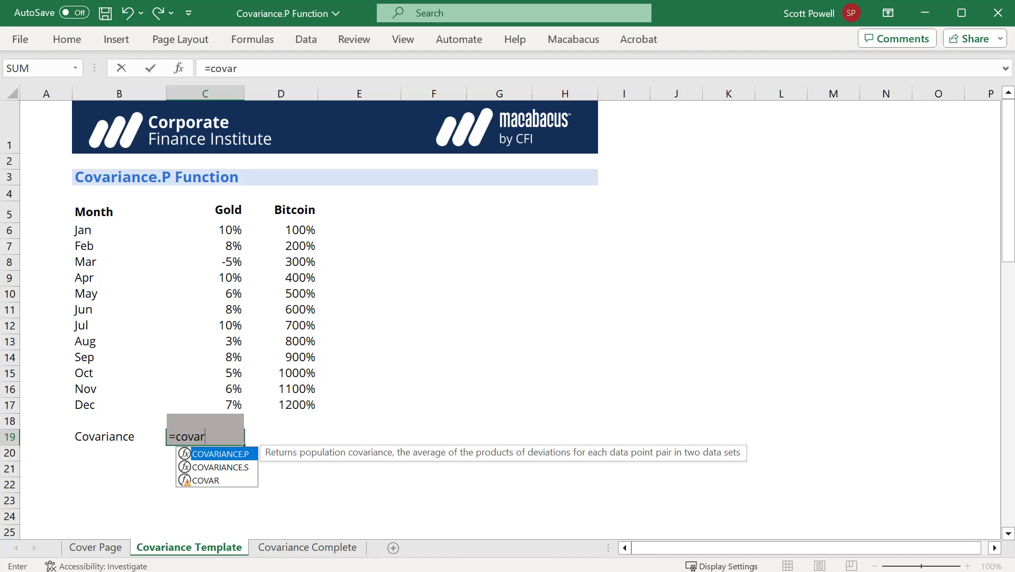
type("iance")
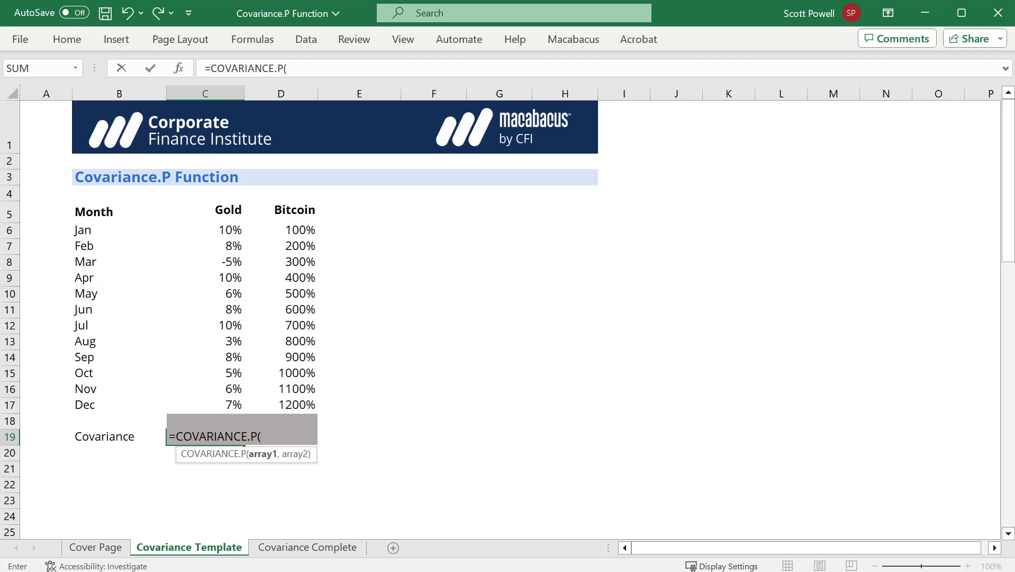
left_click(206, 404)
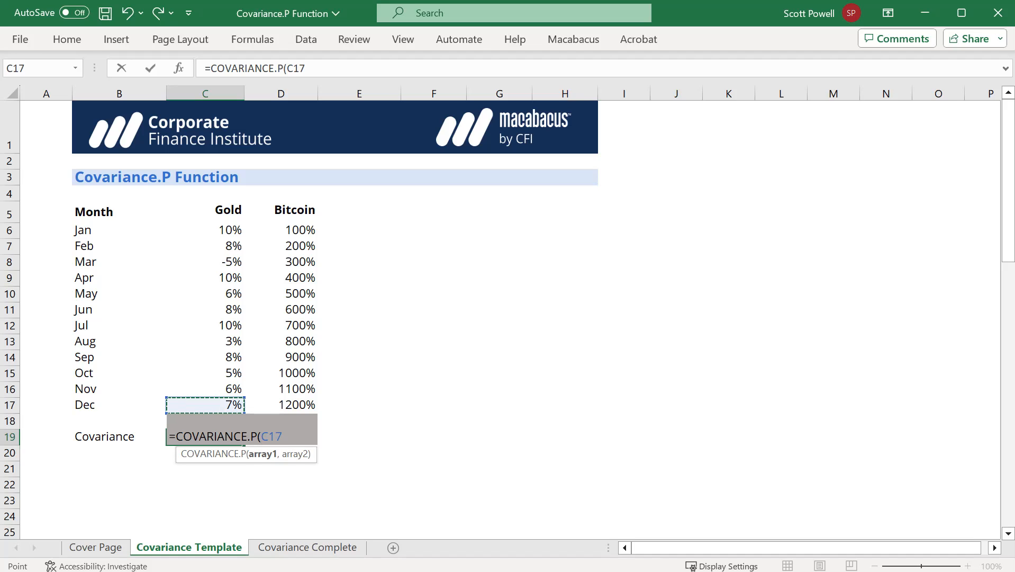